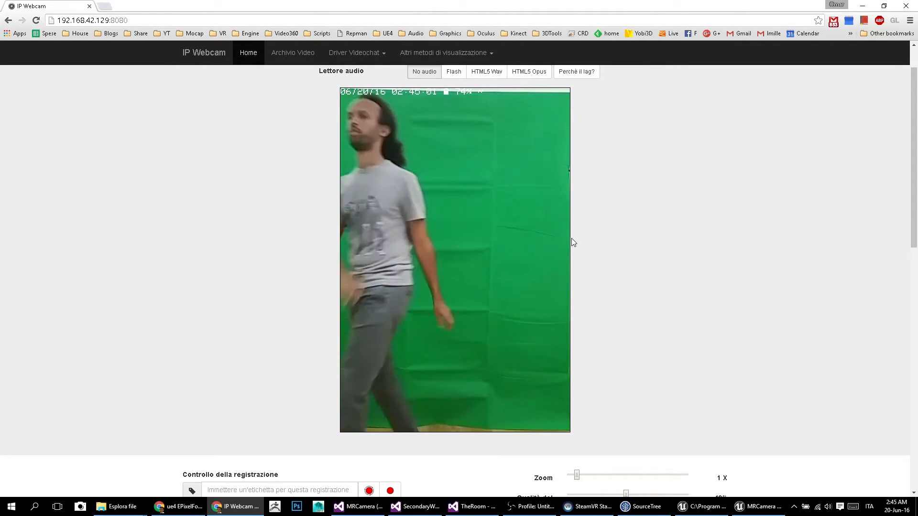
pyautogui.moveTo(750, 329)
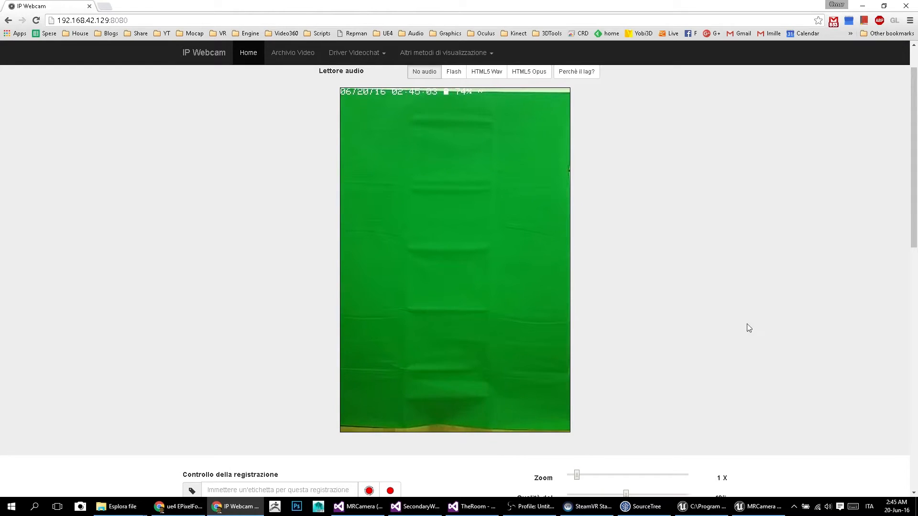
# Step: Bring the MRCamera standalone game preview forward beside its secondary window from the editor
pyautogui.click(763, 506)
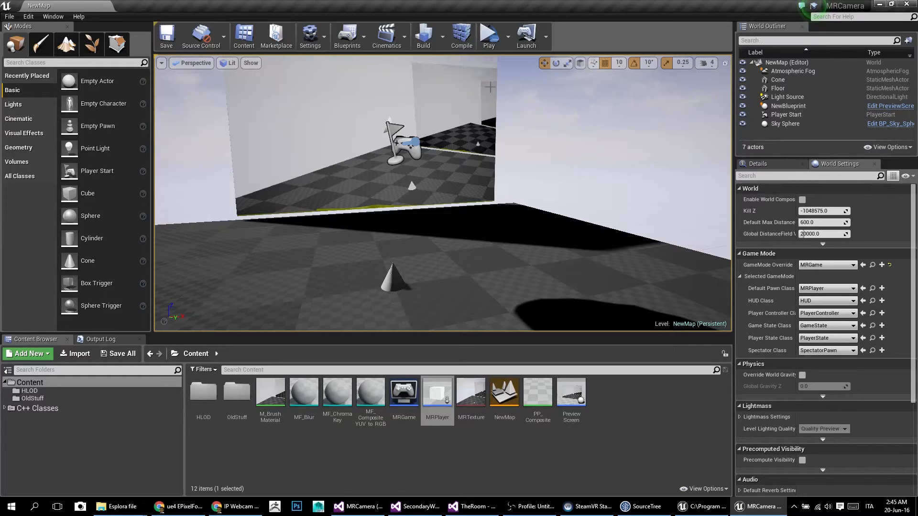
pyautogui.click(488, 34)
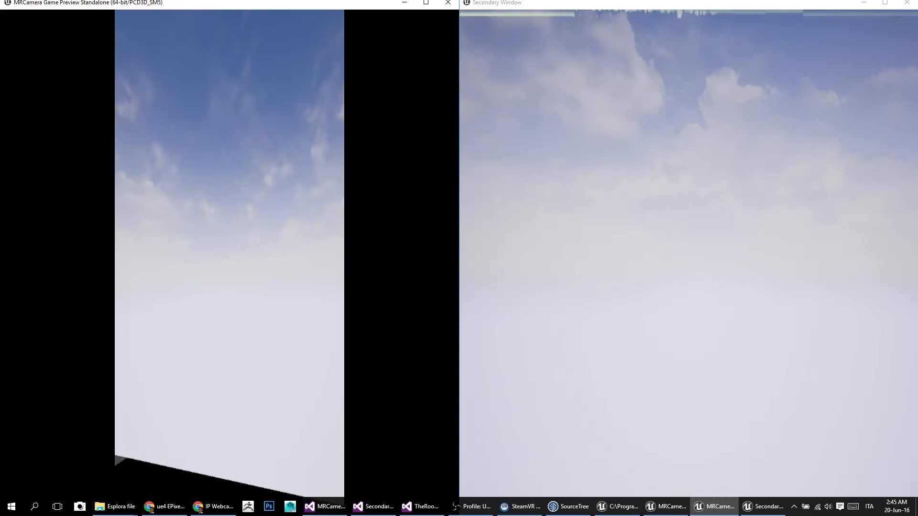